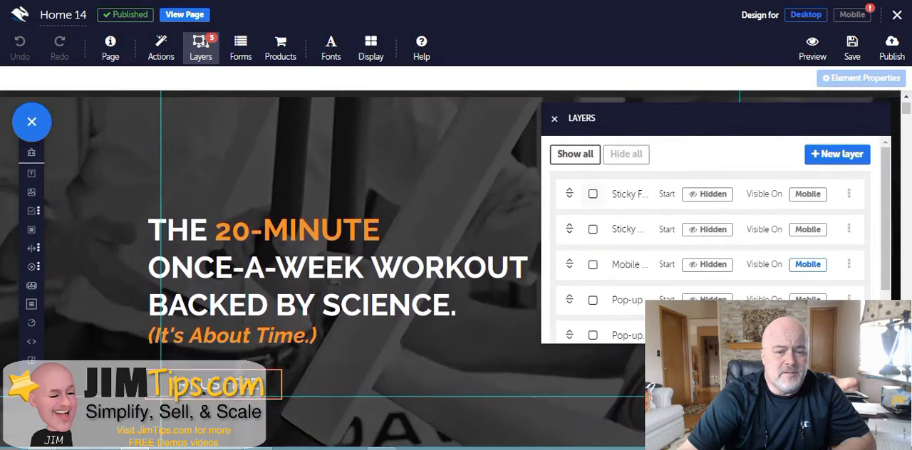
# Show all layers and expand the Sticky Footer layer's settings (bottom-aligned, unscrollable)
pyautogui.scroll(-3)
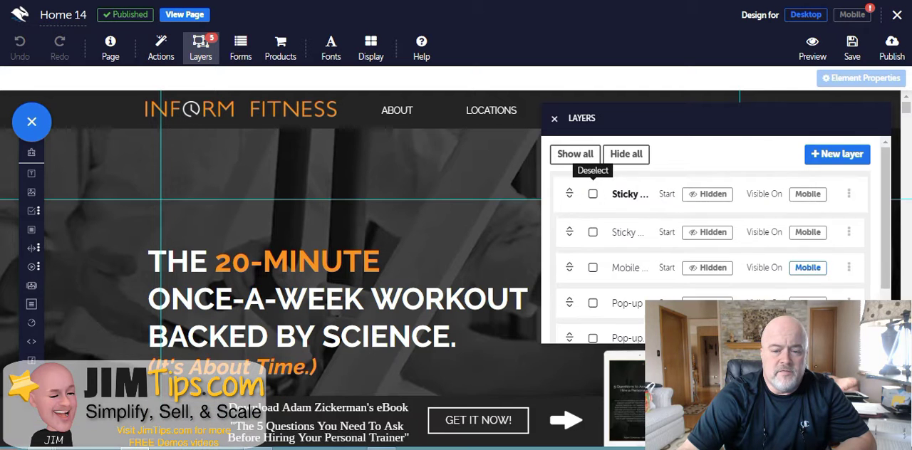
pyautogui.click(593, 194)
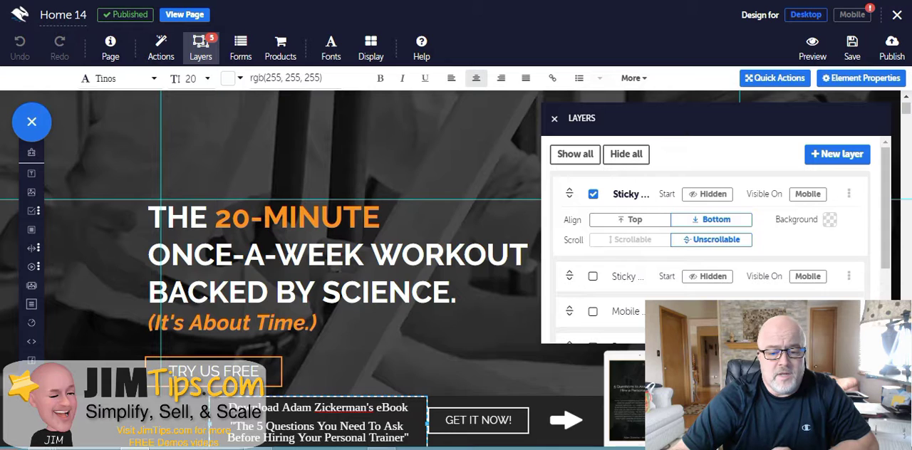
# Scroll the page to view the sticky footer's 60-second fade-in action after load
pyautogui.scroll(-3)
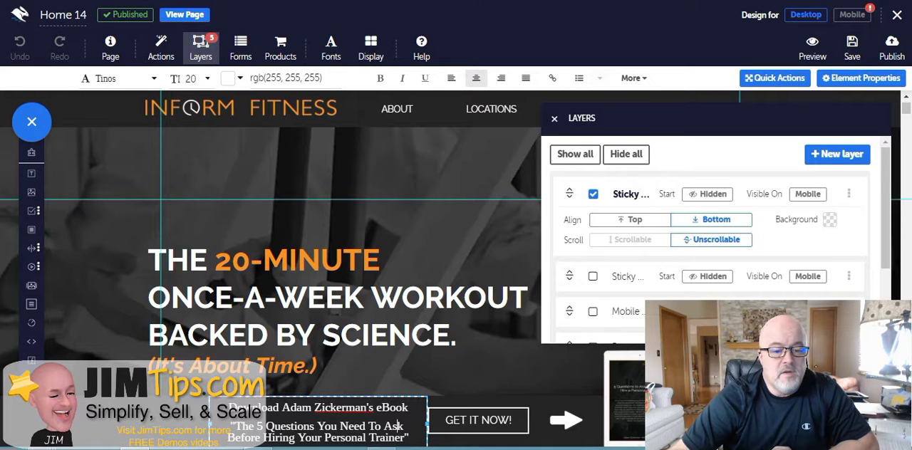
pyautogui.moveTo(161, 43)
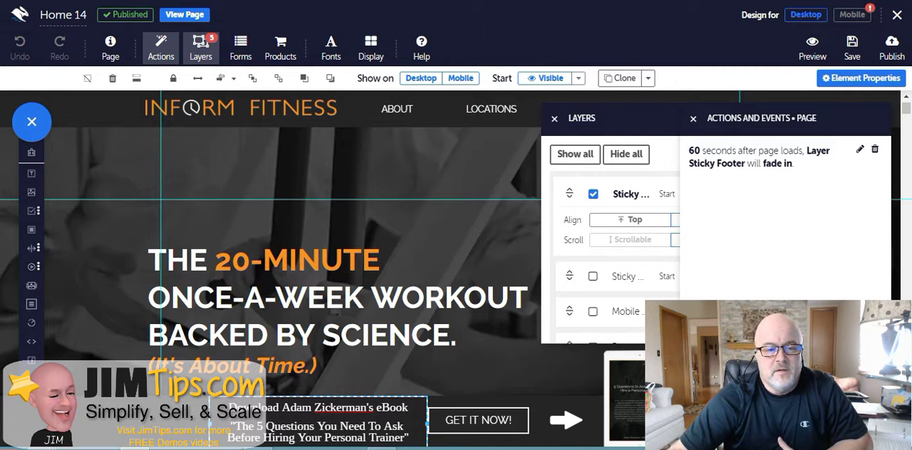
# Scroll the page and set the Layers panel to Hide all so the sticky footer disappears
pyautogui.scroll(-3)
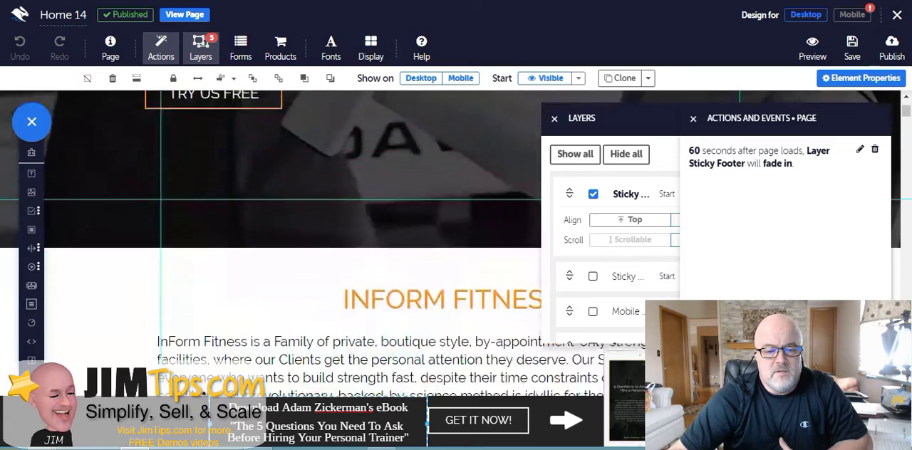
pyautogui.scroll(-3)
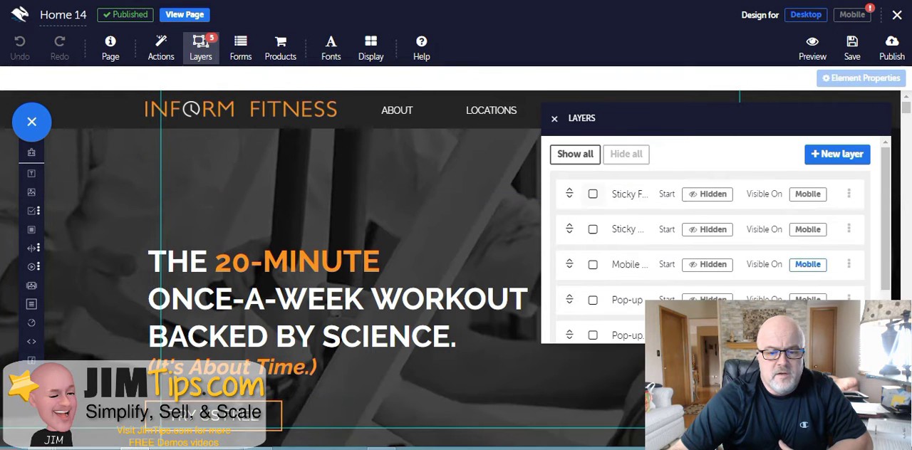
pyautogui.click(593, 232)
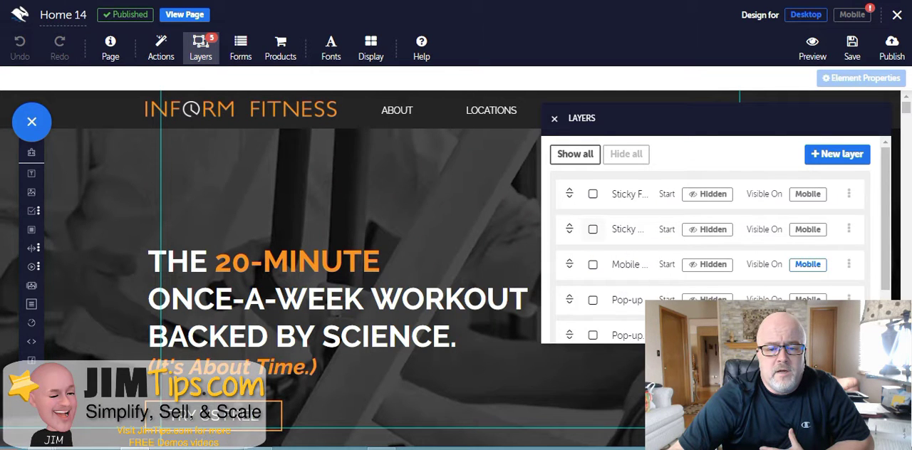
# Scroll down to the 20 Minutes podcast and blackened chicken nutrition blog cards
pyautogui.scroll(-3)
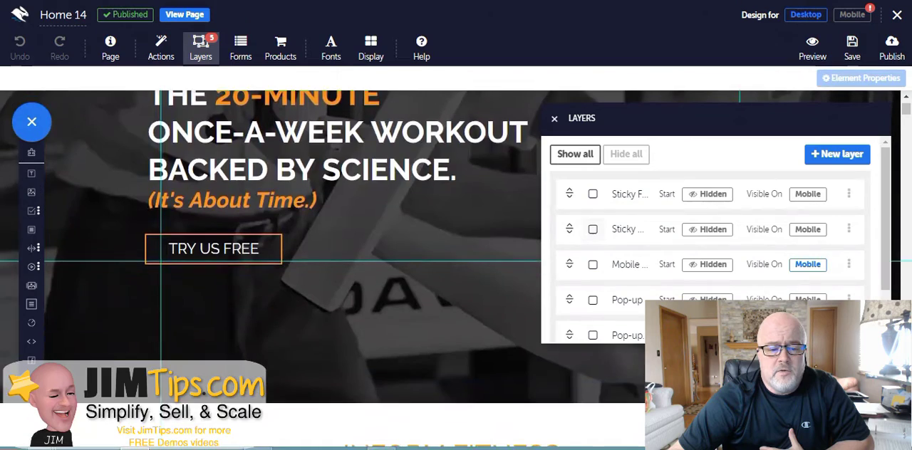
pyautogui.scroll(-3)
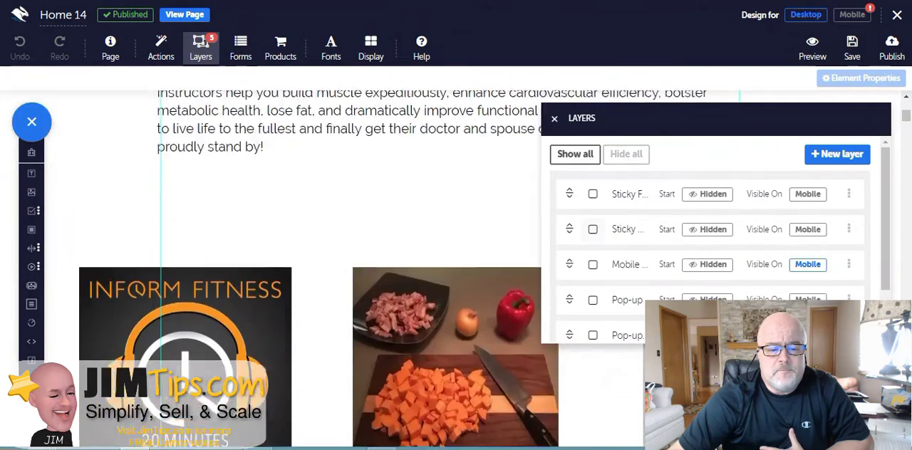
pyautogui.scroll(-3)
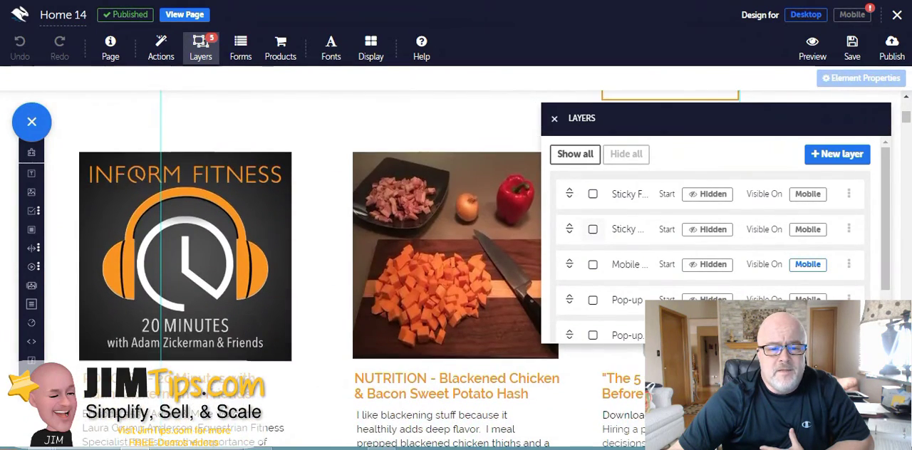
pyautogui.scroll(-3)
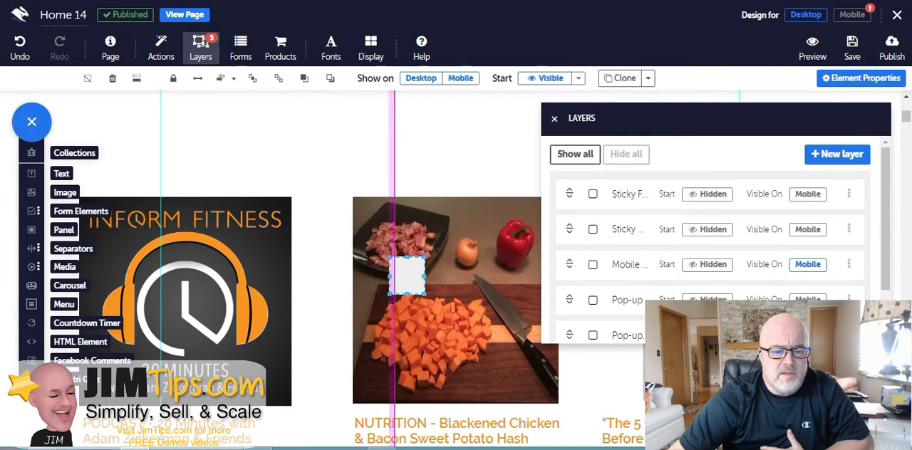
# Drag the small blank panel onto the top-right corner of the 20 Minutes podcast image
pyautogui.moveTo(406, 276); pyautogui.dragTo(299, 217)
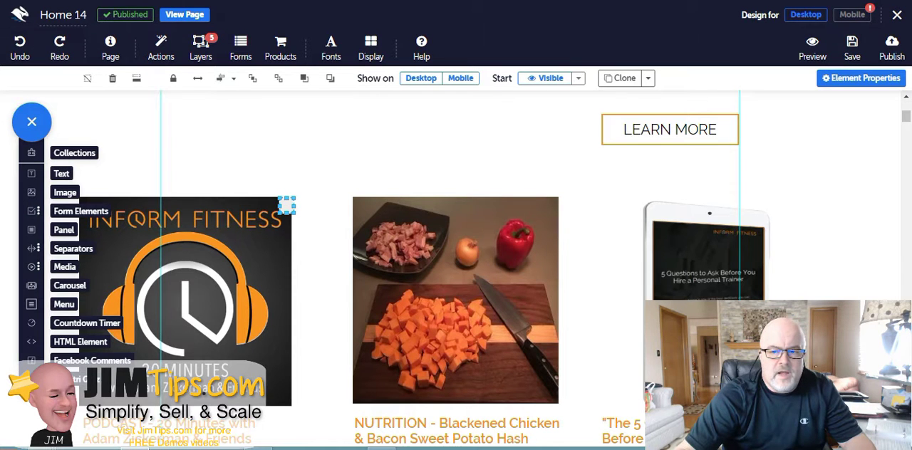
# Set the small box's background fill to orange rgb(246, 147, 34) in Element Properties
pyautogui.click(861, 77)
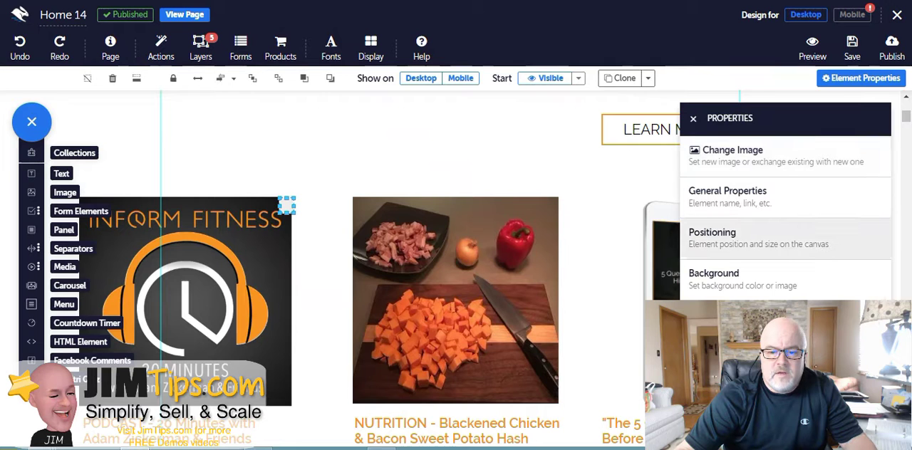
pyautogui.click(713, 278)
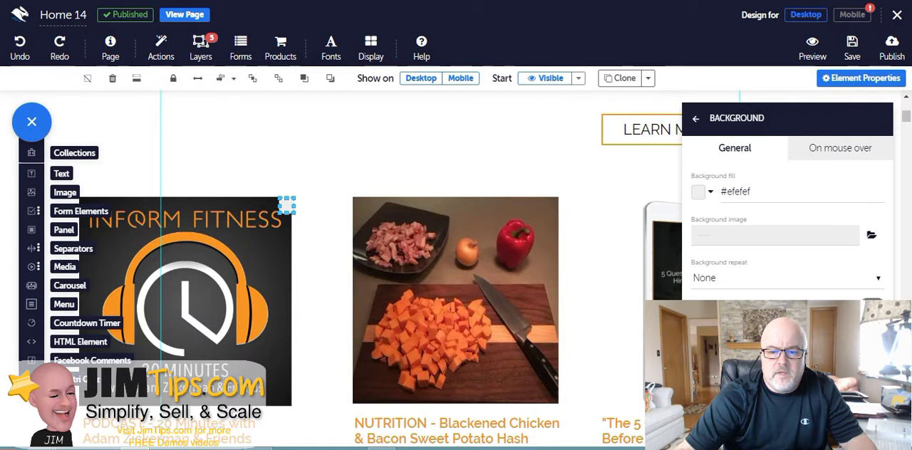
pyautogui.click(700, 191)
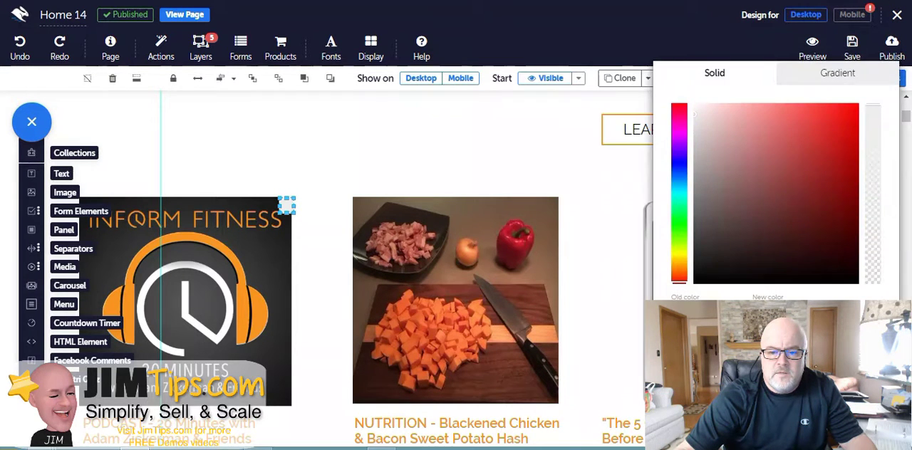
pyautogui.click(697, 117)
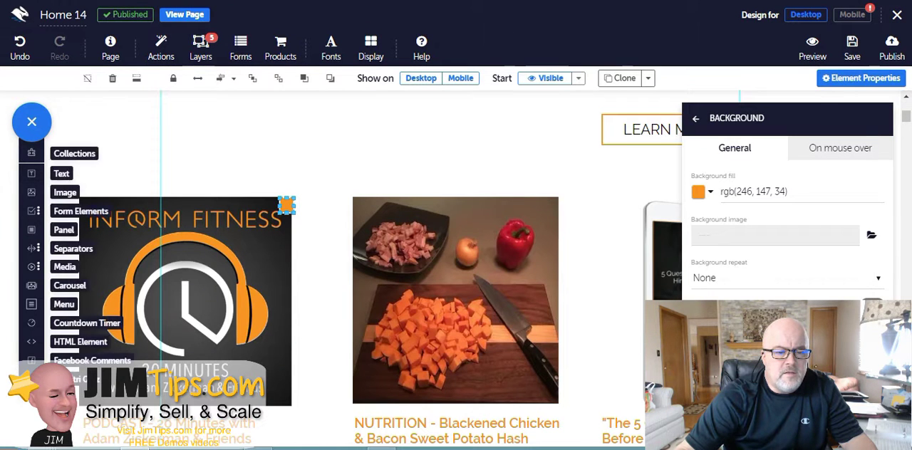
pyautogui.click(31, 121)
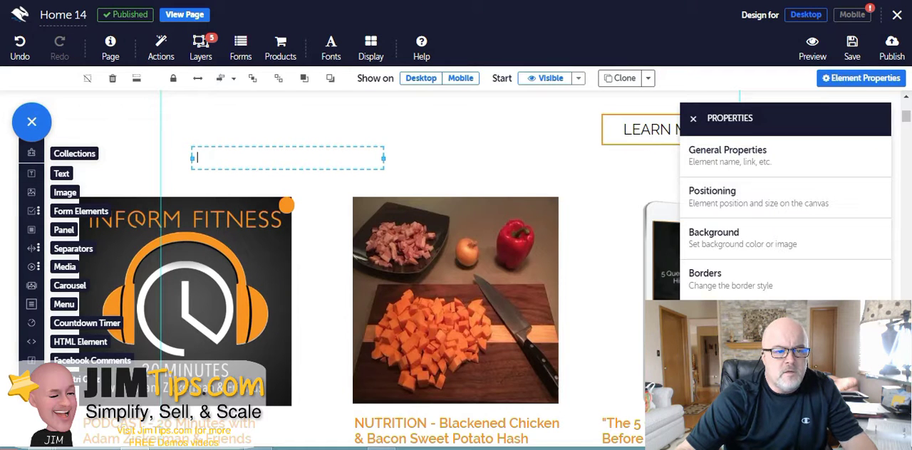
# Insert a new Image element from the Elements list beside the blog posts
pyautogui.click(288, 156)
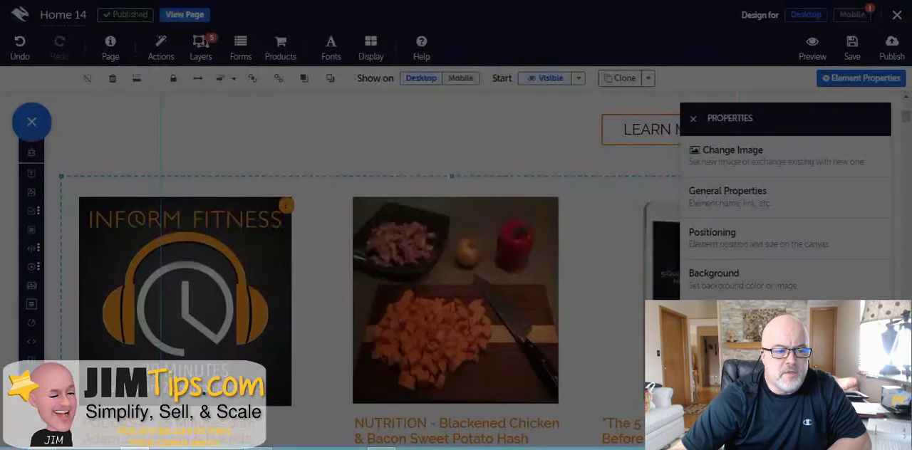
pyautogui.click(732, 150)
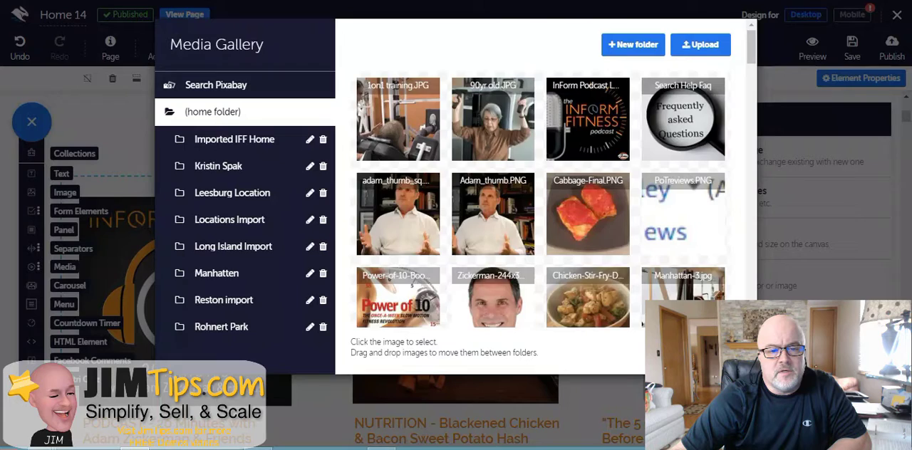
pyautogui.scroll(-3)
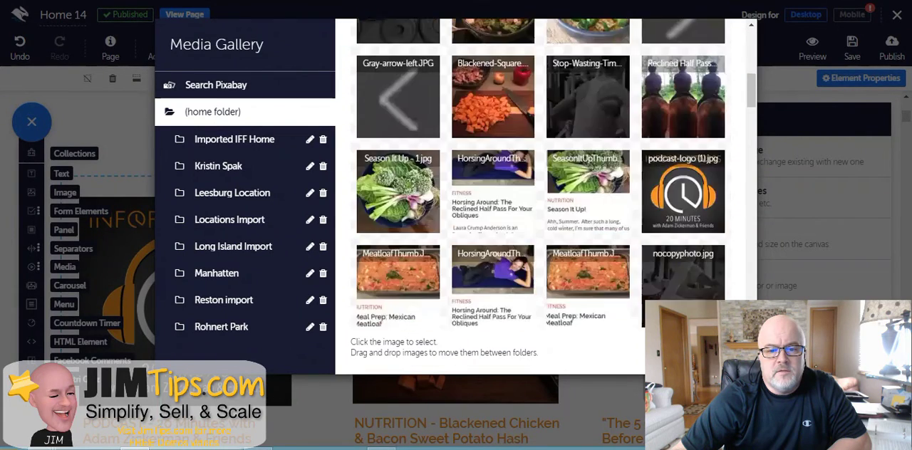
pyautogui.scroll(-3)
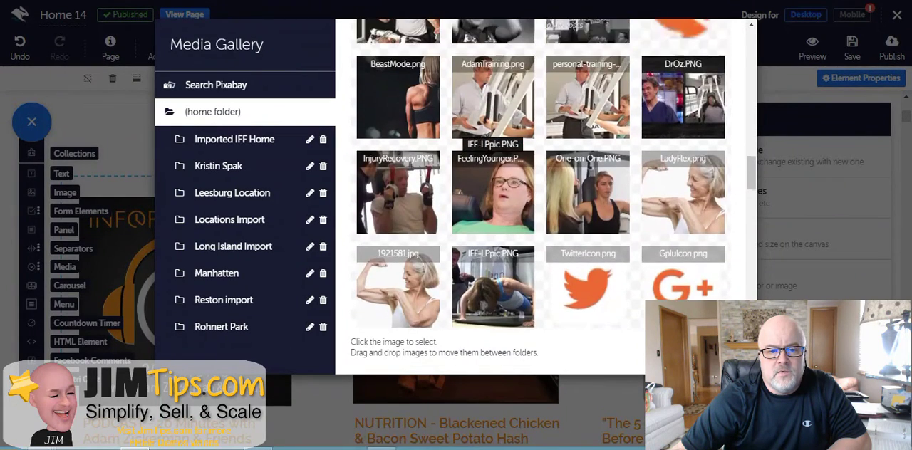
pyautogui.scroll(-3)
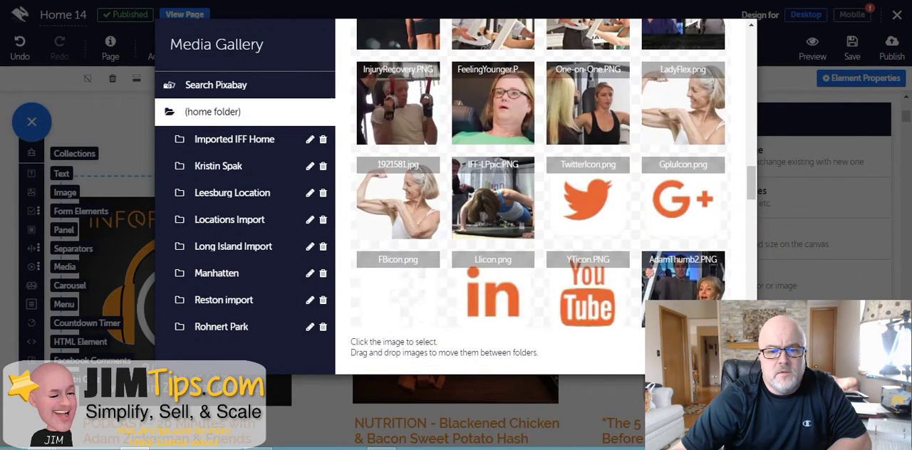
pyautogui.scroll(-3)
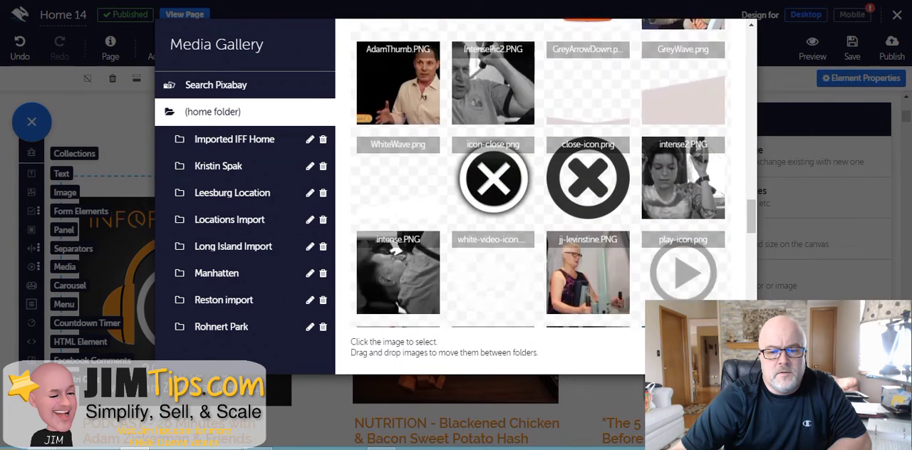
pyautogui.scroll(-3)
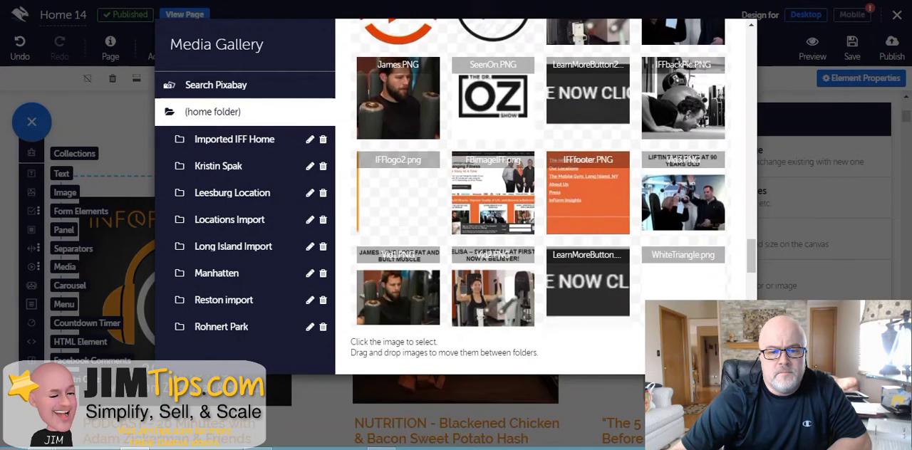
pyautogui.scroll(-3)
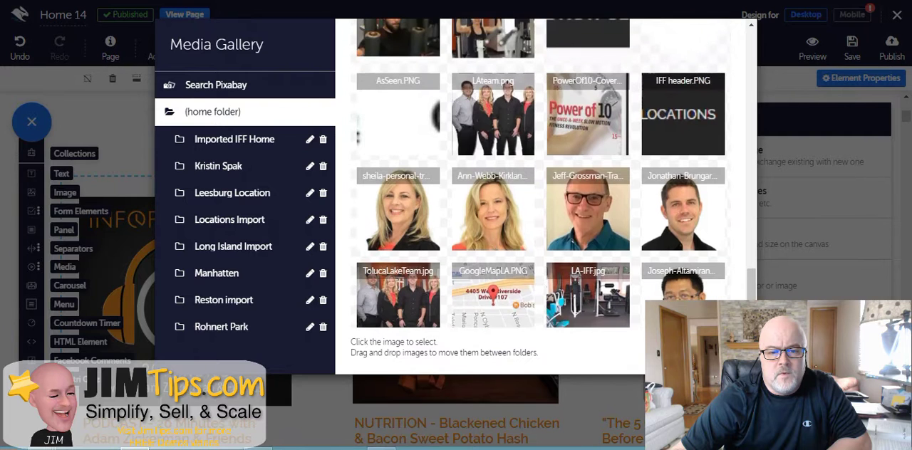
pyautogui.click(493, 208)
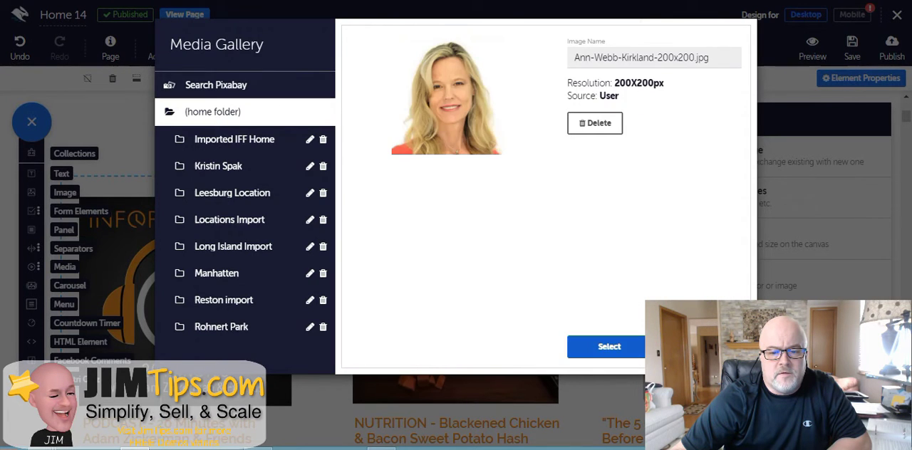
pyautogui.click(609, 347)
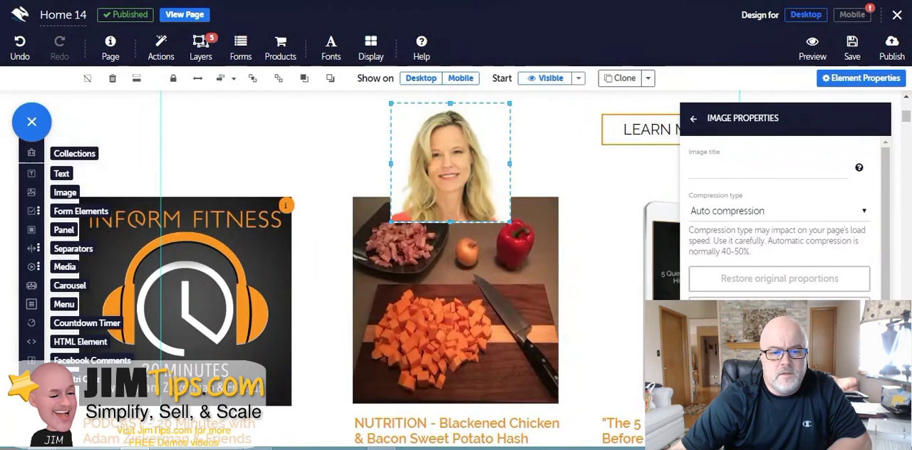
# Drag the headshot left above the orange info circle, then select the info circle
pyautogui.moveTo(449, 164); pyautogui.dragTo(353, 150)
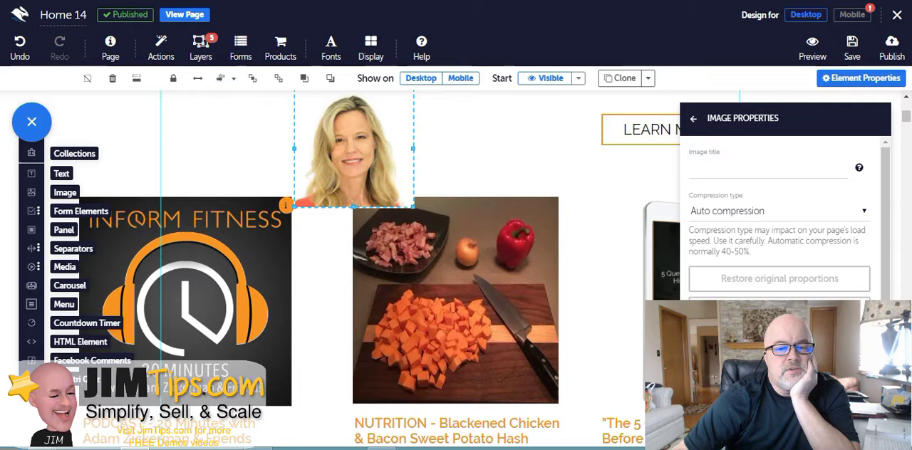
pyautogui.click(579, 78)
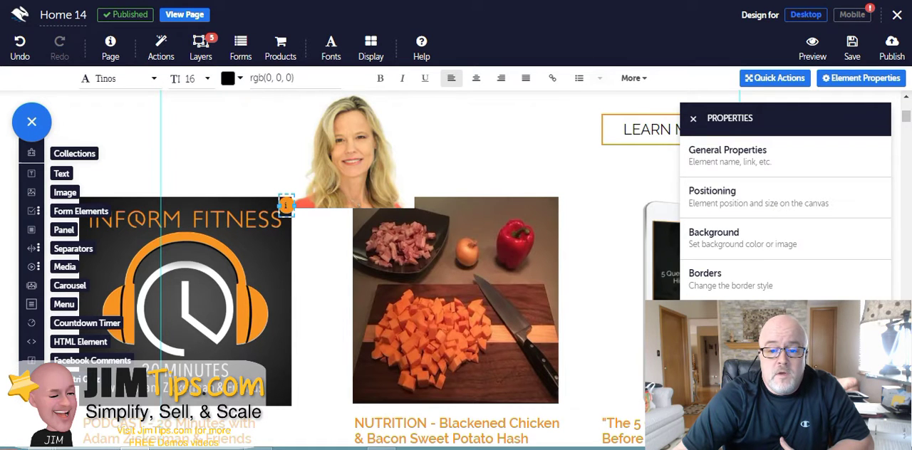
# In General Properties set Start to Hidden and name the photo 'Pretty Lady'
pyautogui.click(728, 156)
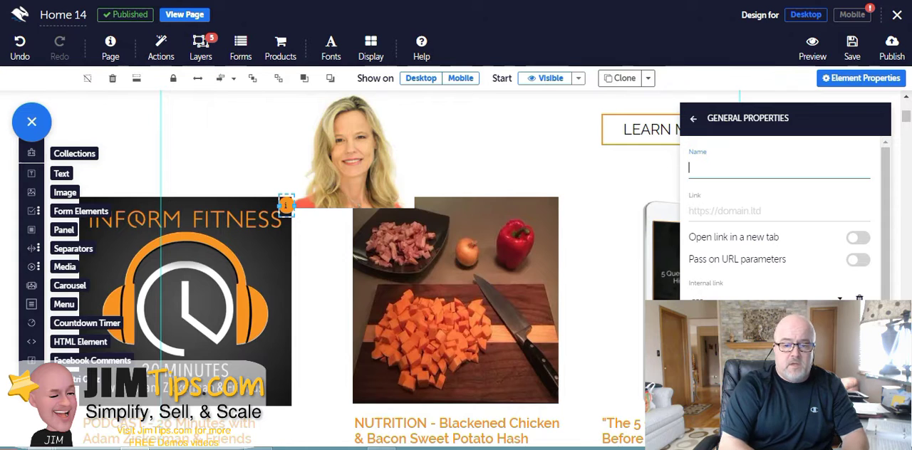
pyautogui.write('Hidde')
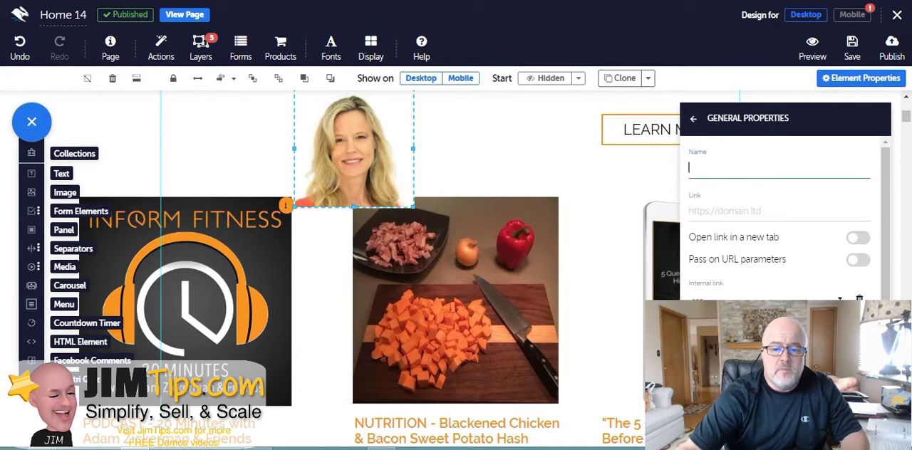
pyautogui.write('Pretty')
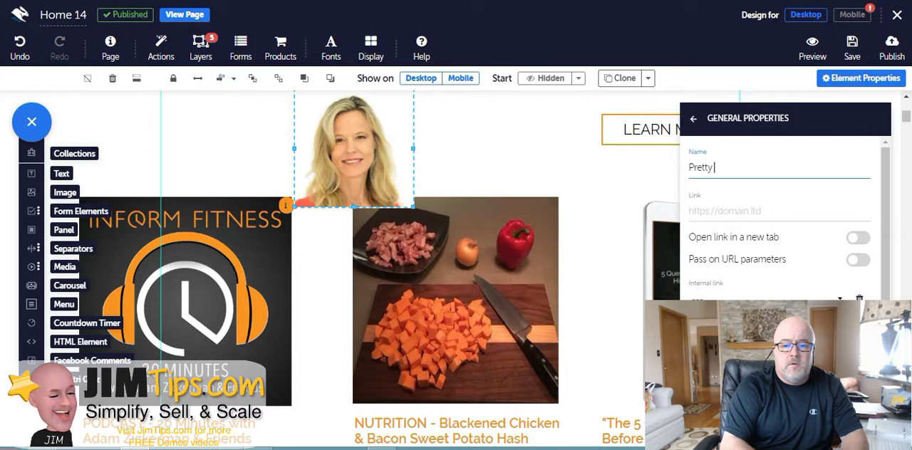
pyautogui.write('Lady')
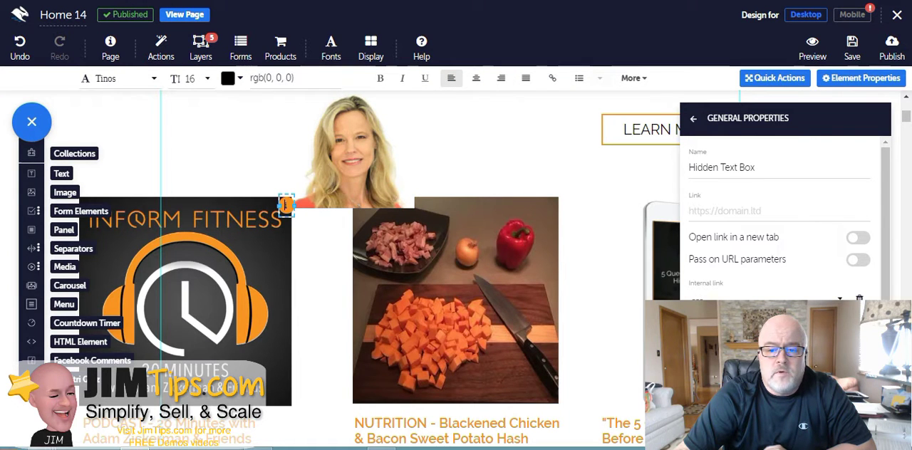
pyautogui.click(692, 118)
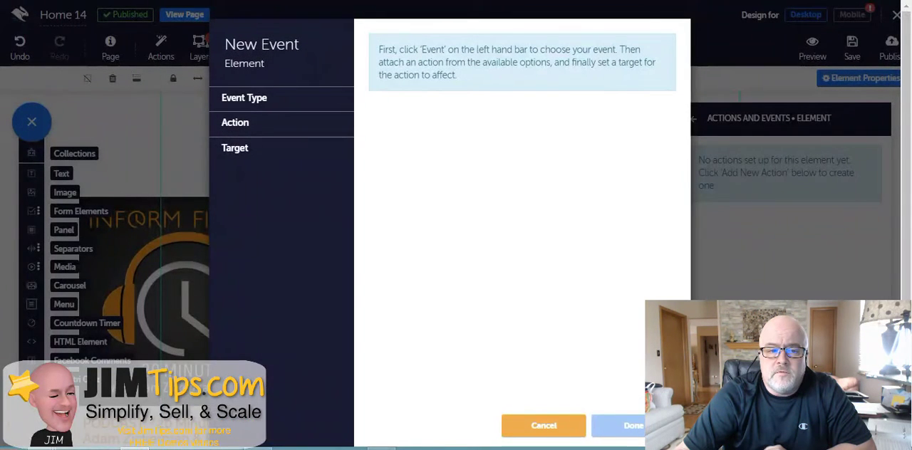
# Add an On-mouse-entering event that Shows the target Pretty Lady and save it with Done
pyautogui.click(244, 97)
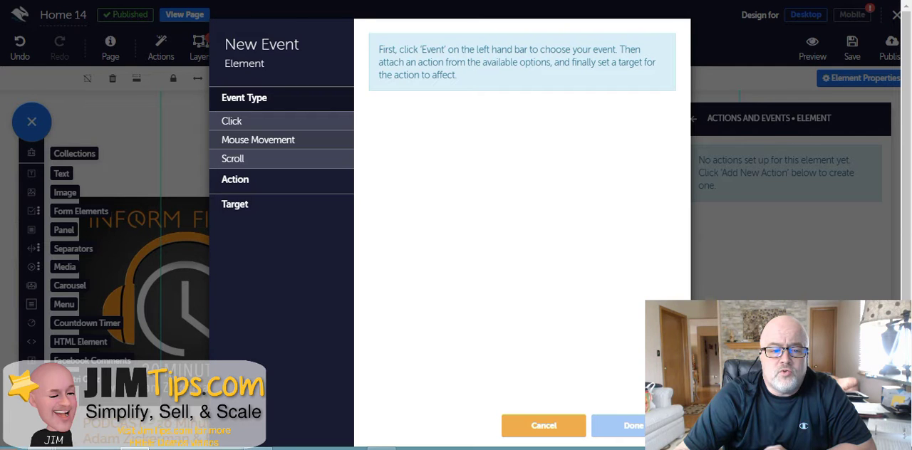
pyautogui.click(256, 140)
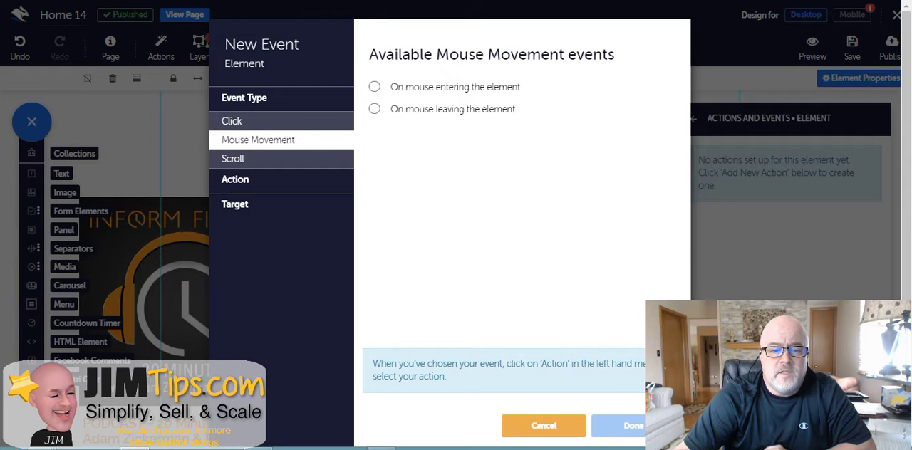
pyautogui.click(375, 85)
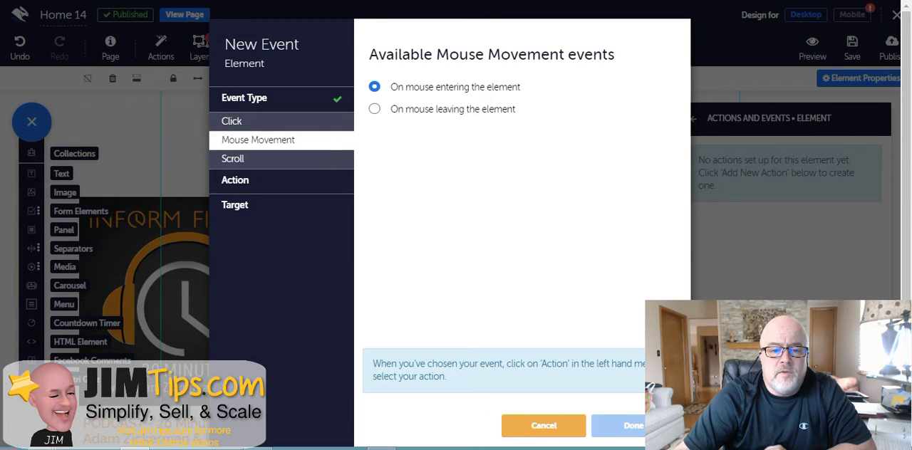
pyautogui.click(235, 180)
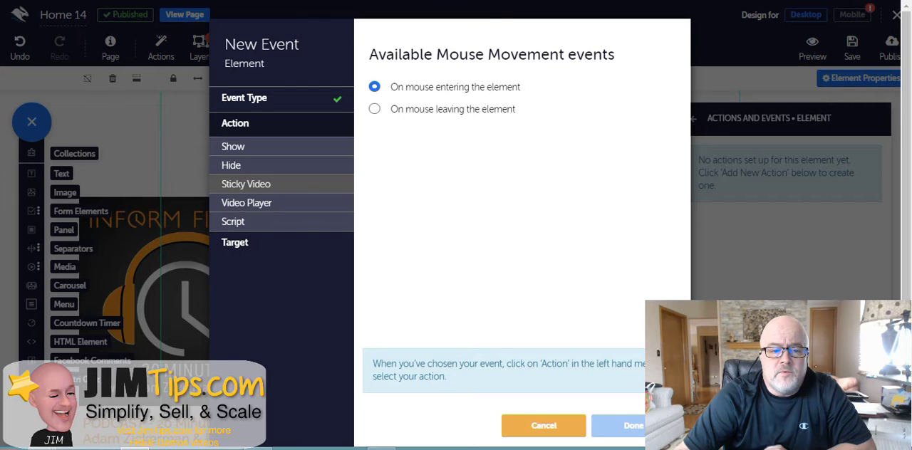
pyautogui.click(234, 146)
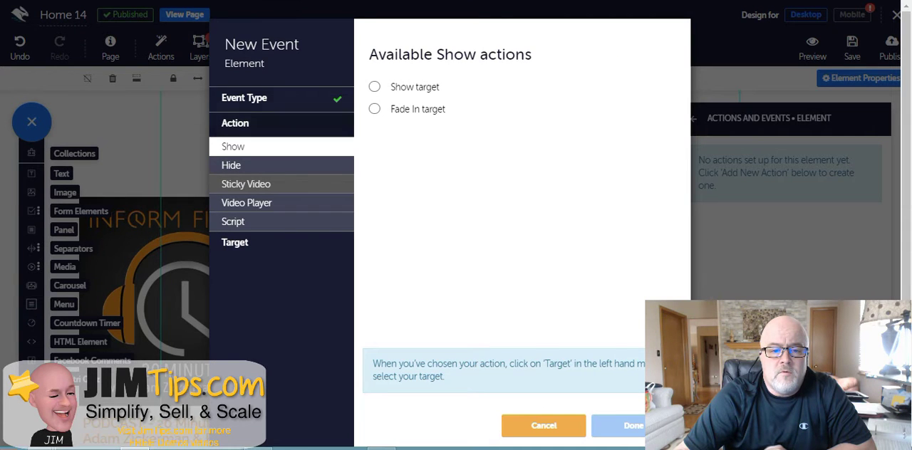
pyautogui.click(374, 86)
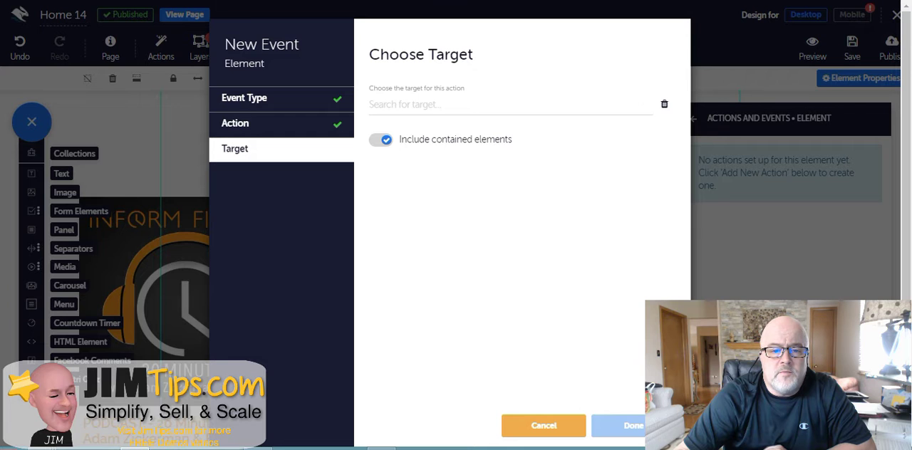
pyautogui.click(511, 104)
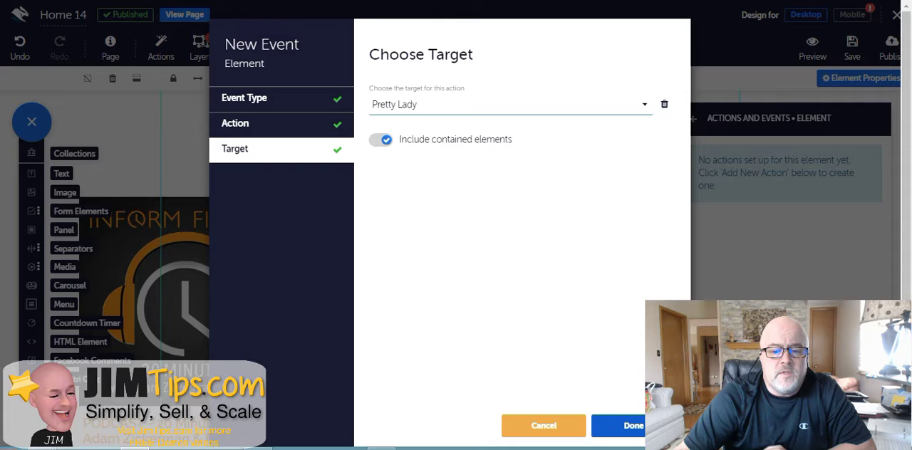
pyautogui.click(633, 425)
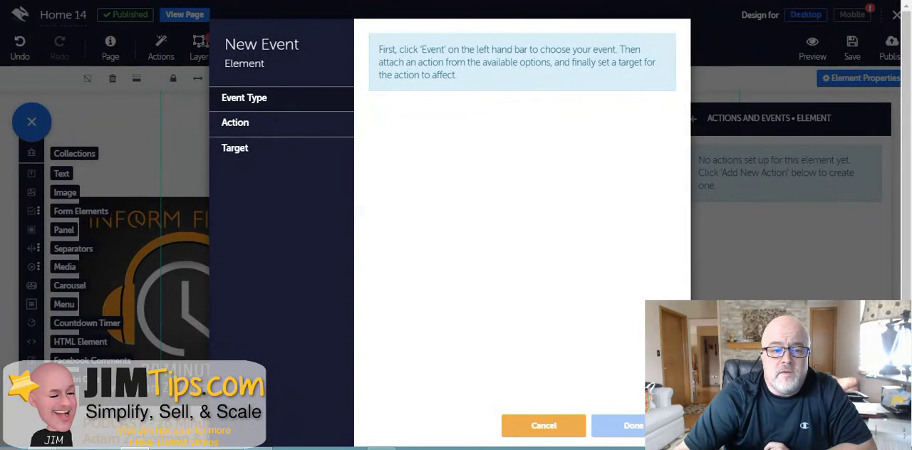
# Add an On-mouse-leaving event that Hides the target Pretty Lady and save it with Done
pyautogui.click(257, 140)
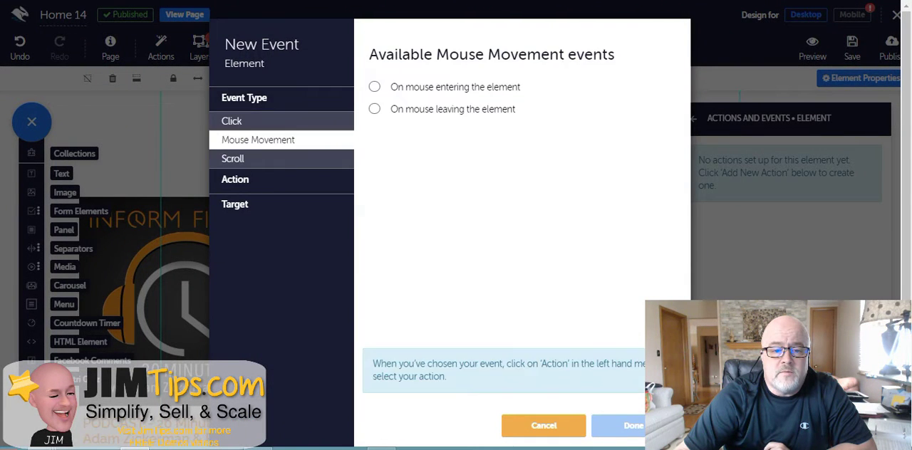
pyautogui.click(374, 108)
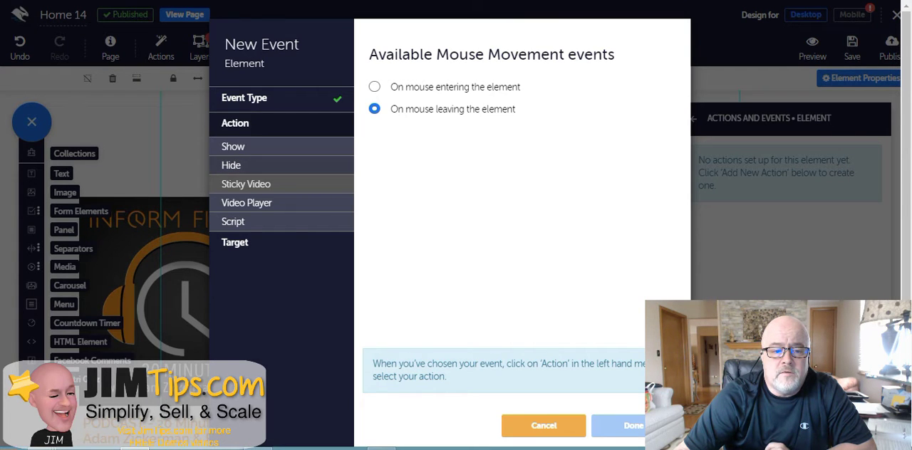
pyautogui.click(231, 166)
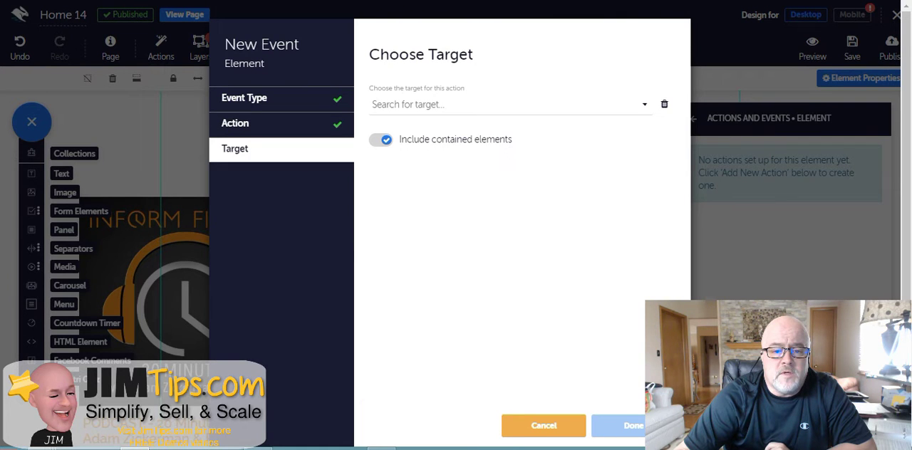
pyautogui.click(510, 104)
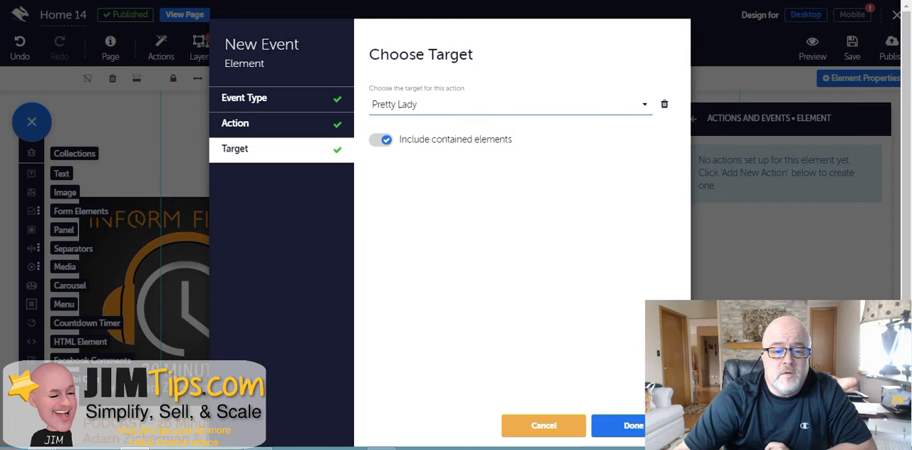
pyautogui.click(633, 425)
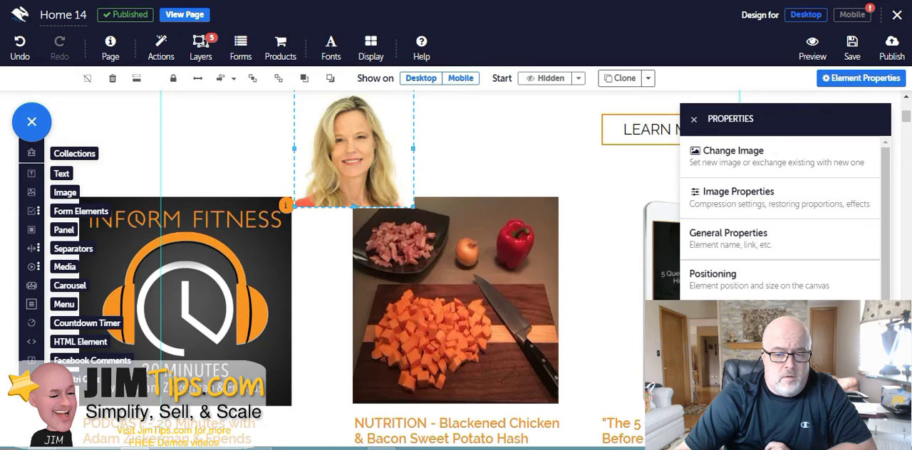
# Close the Properties panel and preview the Home 14 page
pyautogui.click(695, 119)
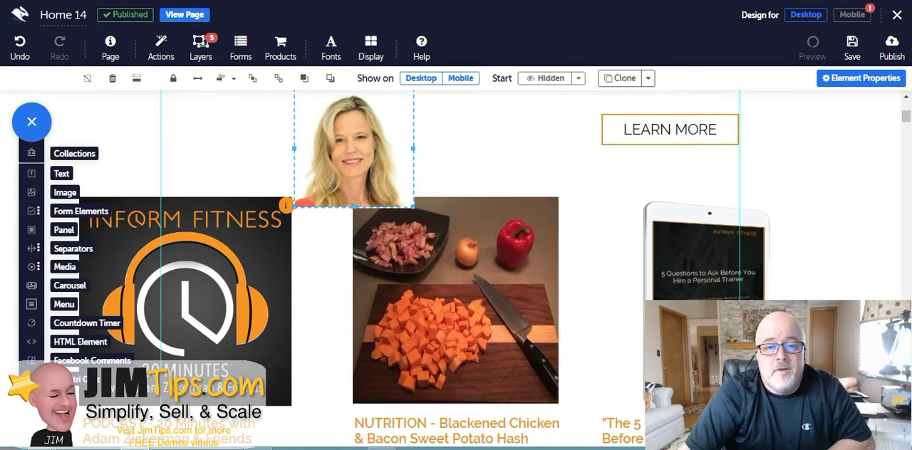
pyautogui.click(813, 45)
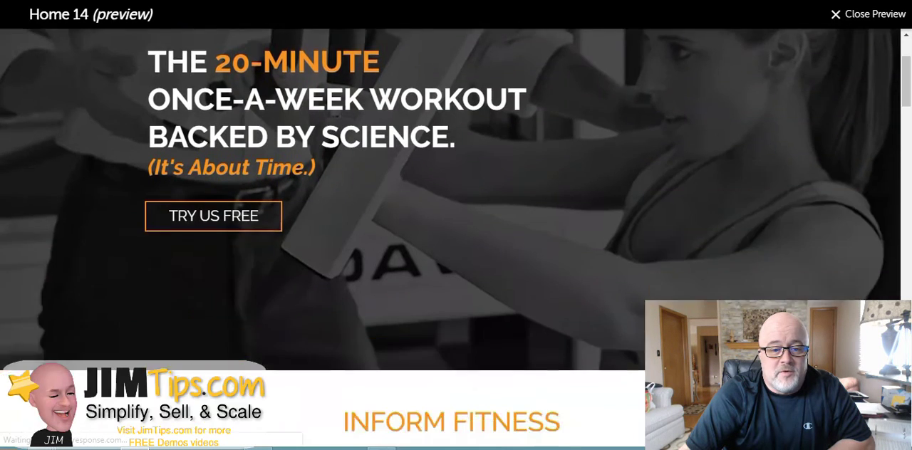
# Scroll down through the Home 14 preview before returning to the editor
pyautogui.scroll(-3)
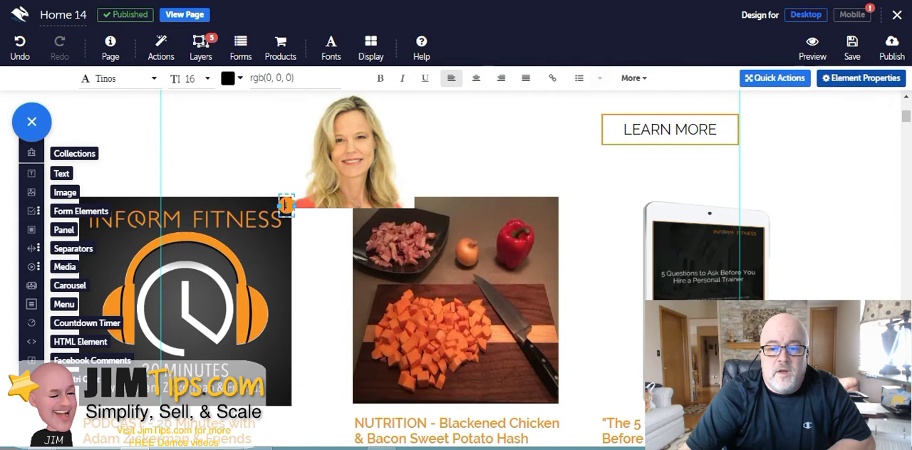
# Add an On-mouse-leaving event that Hides Pretty Lady, then preview the page to test the hover
pyautogui.click(861, 77)
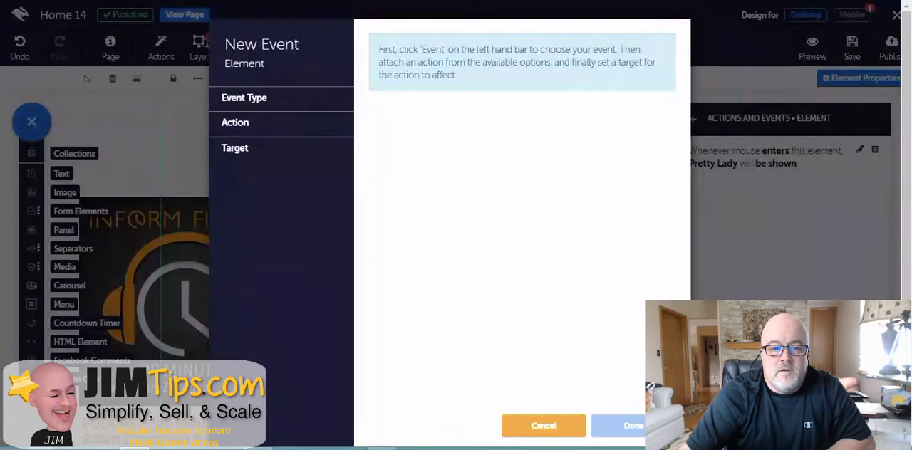
pyautogui.click(245, 97)
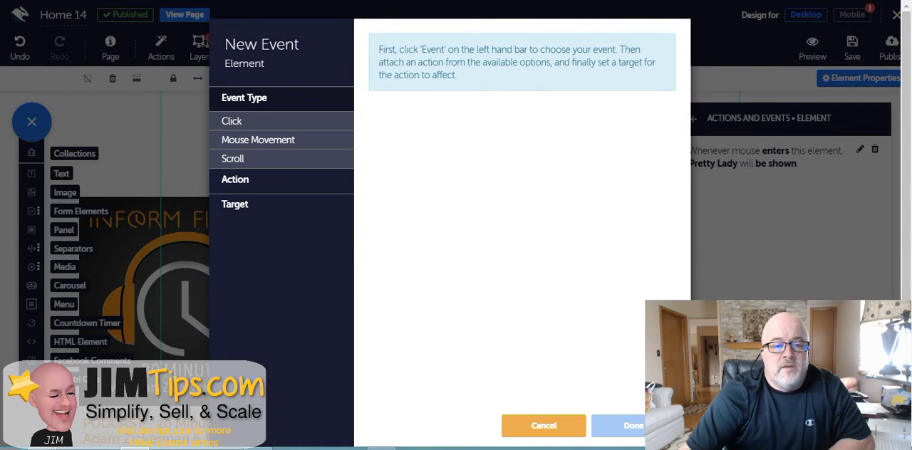
pyautogui.click(257, 139)
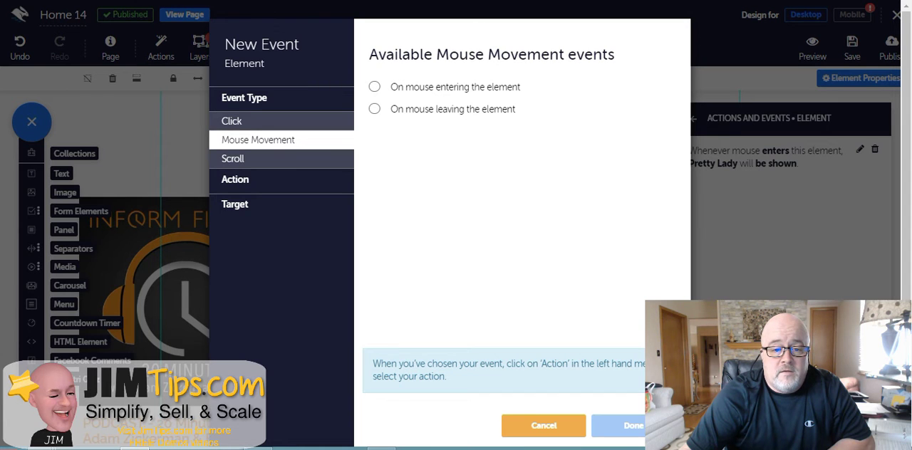
pyautogui.click(373, 108)
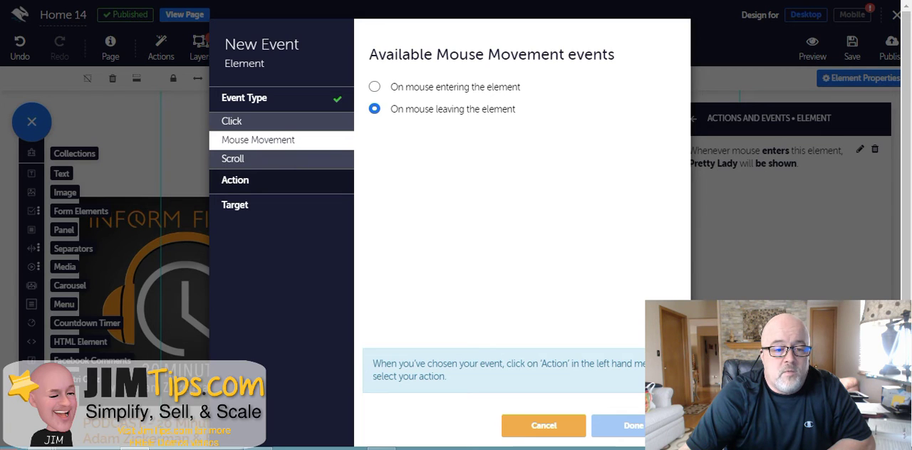
pyautogui.click(234, 181)
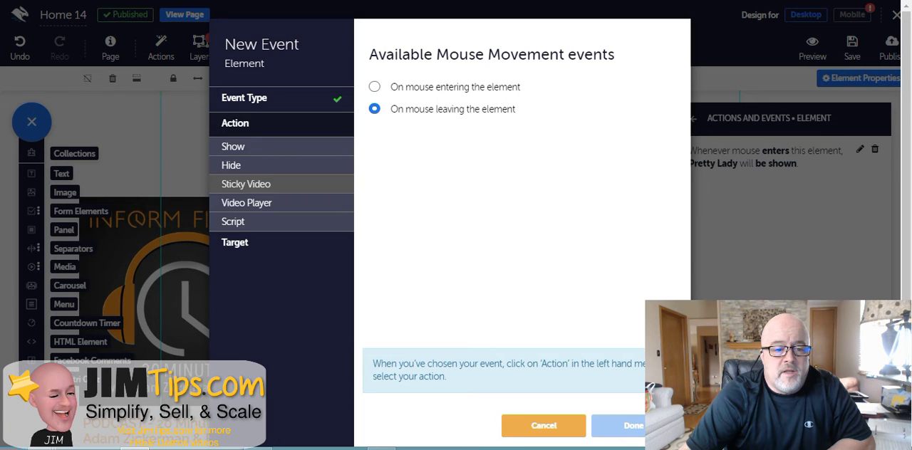
pyautogui.click(231, 165)
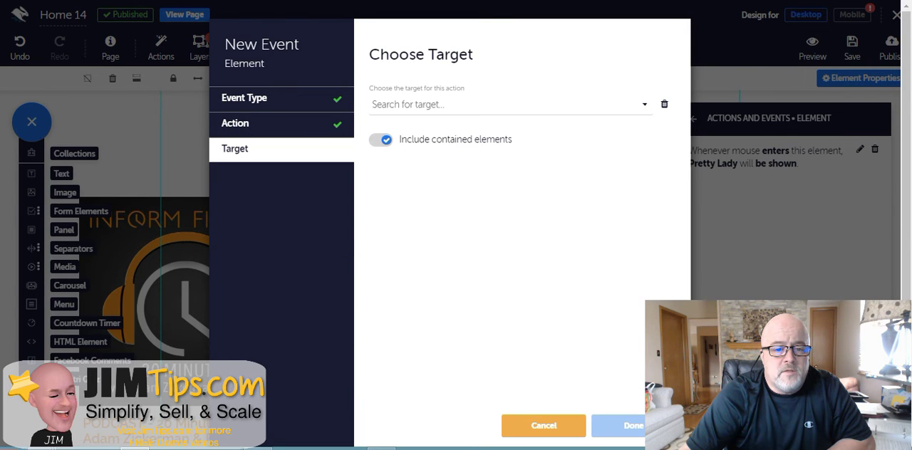
pyautogui.click(511, 104)
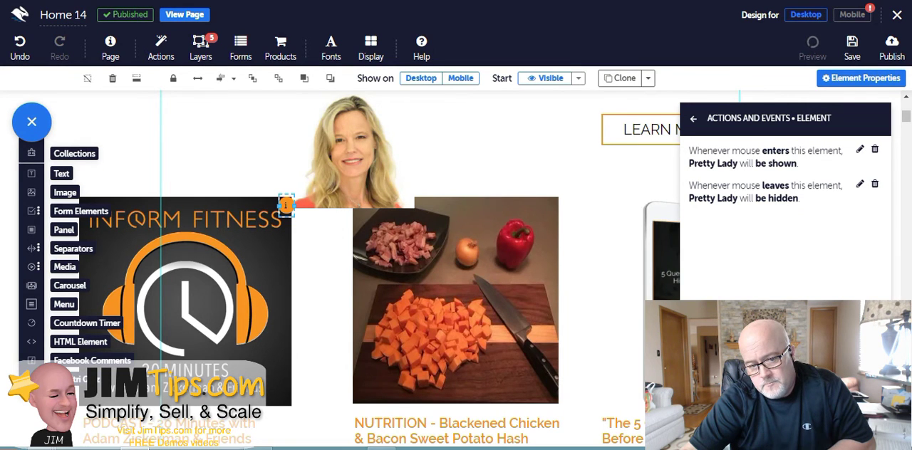
pyautogui.click(813, 43)
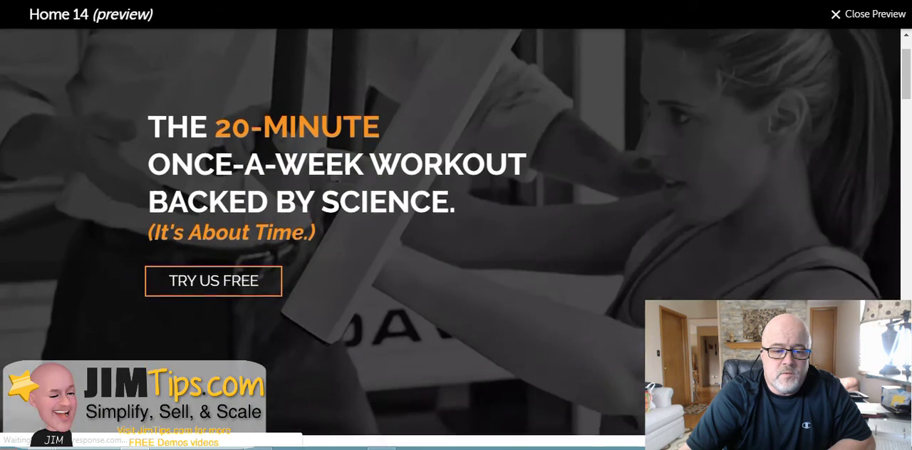
# Scroll the preview down to the podcast and nutrition posts while testing the info-circle hover
pyautogui.scroll(-3)
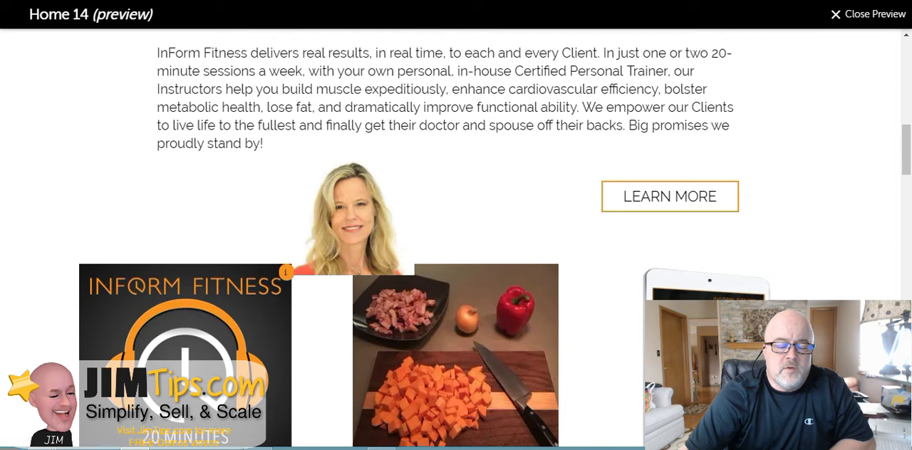
pyautogui.scroll(-3)
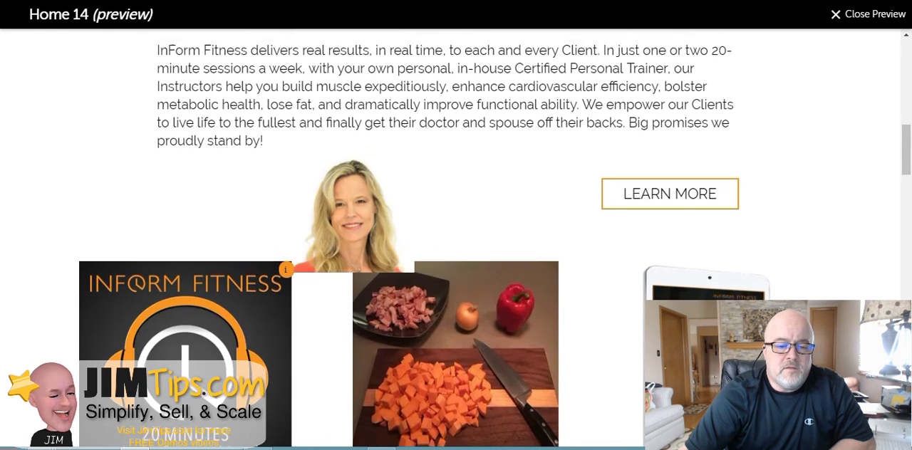
pyautogui.scroll(-3)
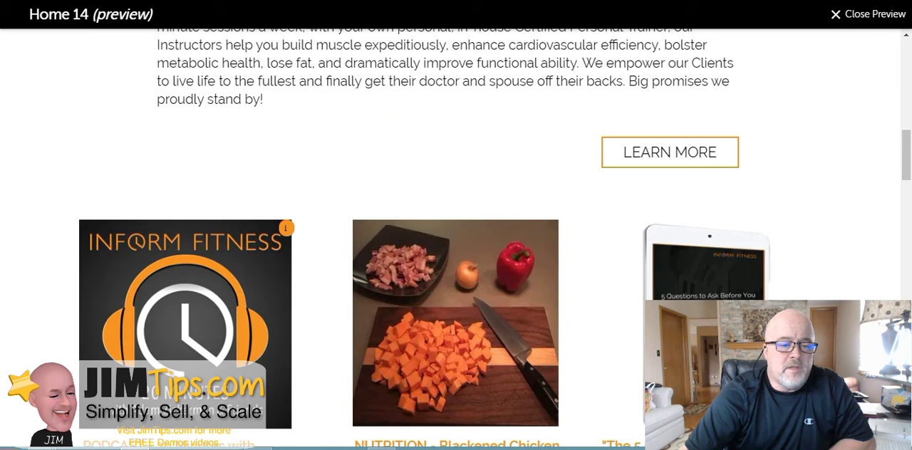
pyautogui.scroll(-3)
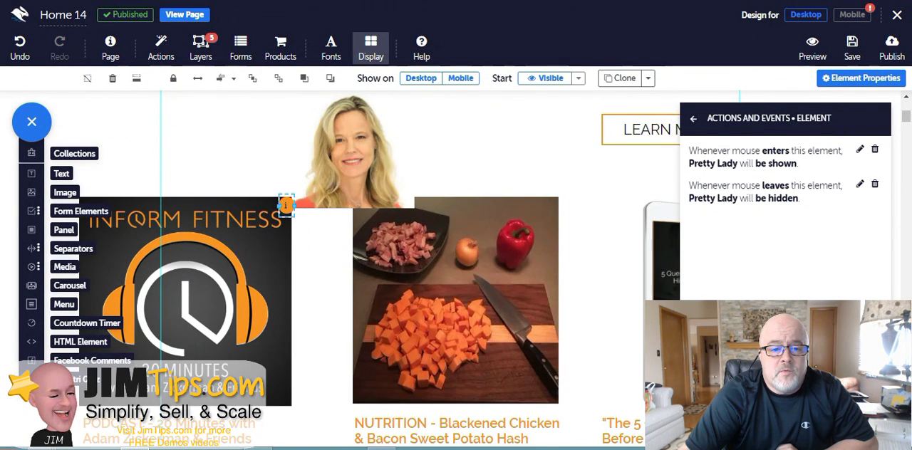
pyautogui.click(370, 45)
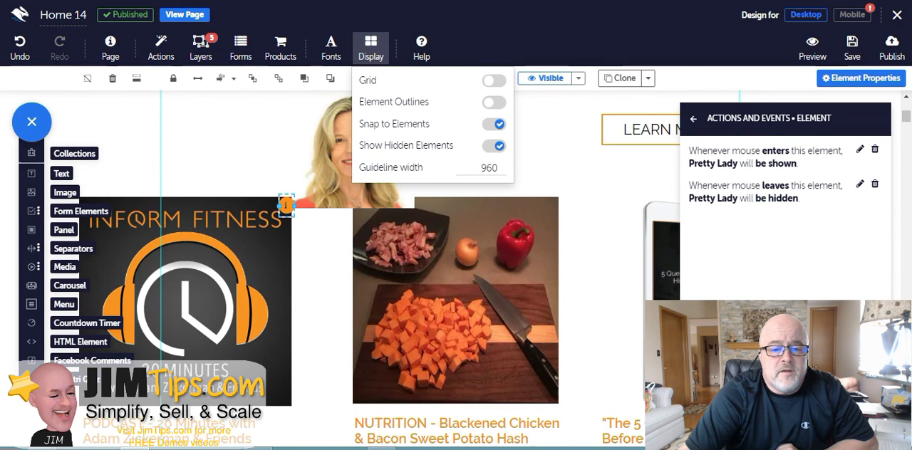
pyautogui.click(493, 146)
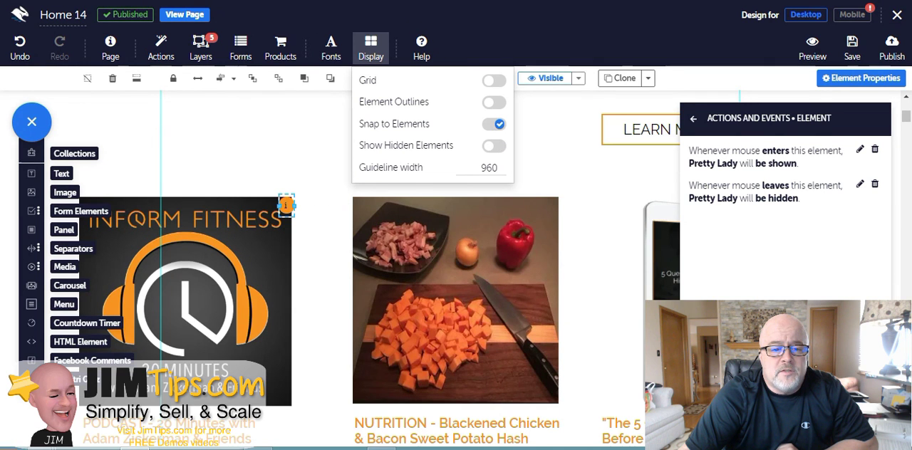
pyautogui.click(330, 48)
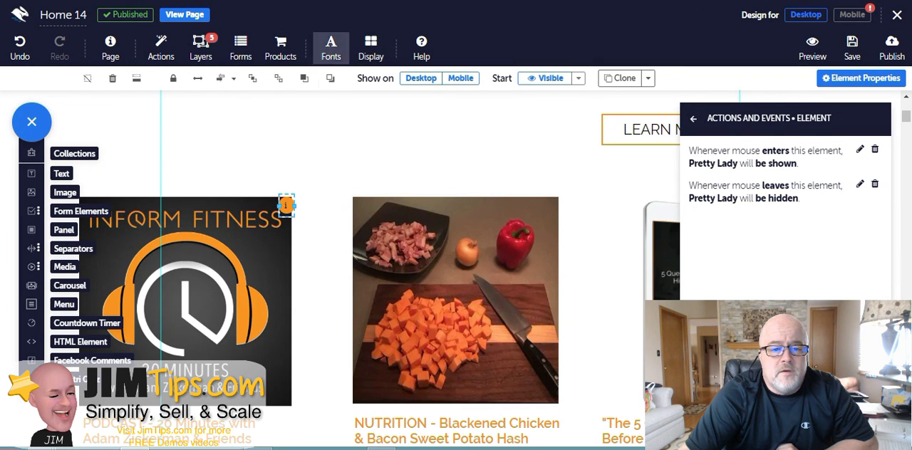
pyautogui.click(370, 46)
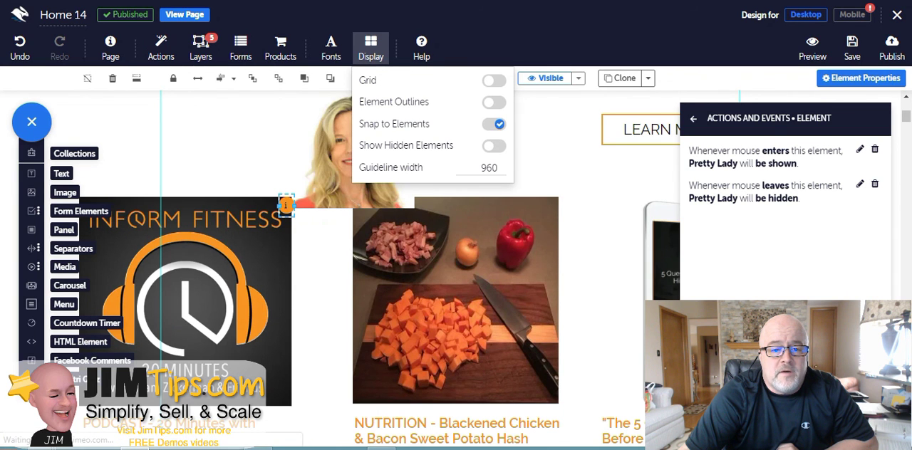
pyautogui.click(371, 46)
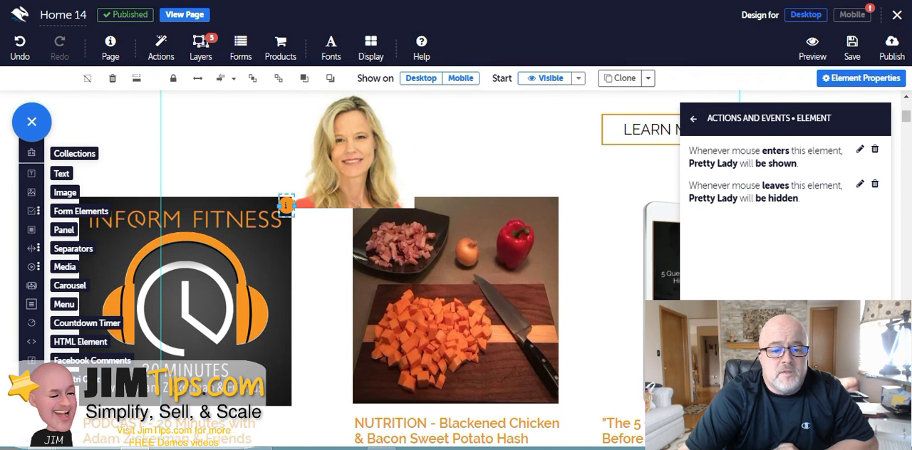